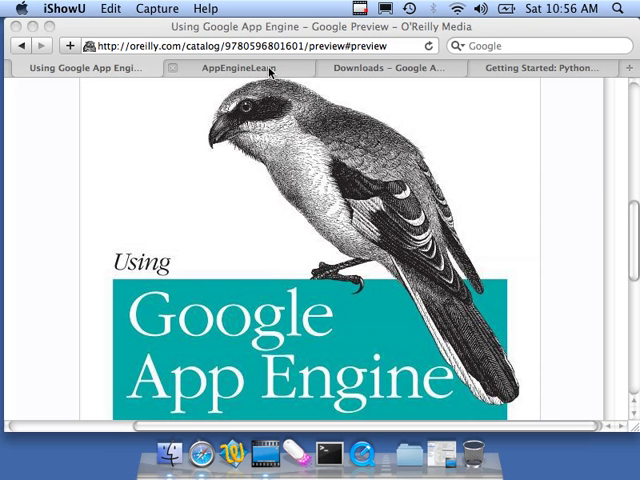
# Switch to the Google App Engine downloads page listing the Python SDK packages.
pyautogui.click(256, 68)
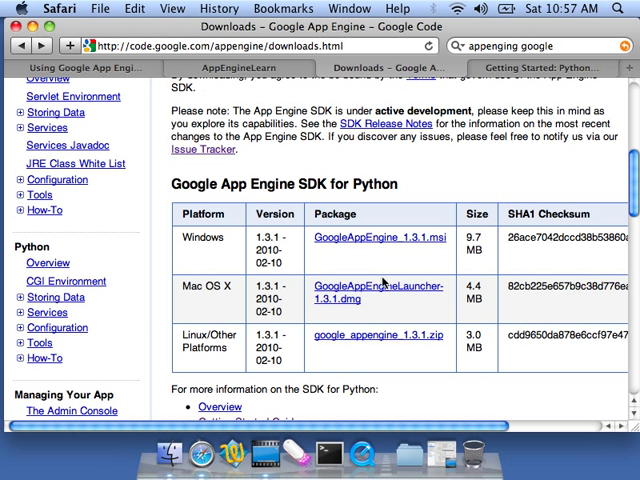
pyautogui.moveTo(388, 288)
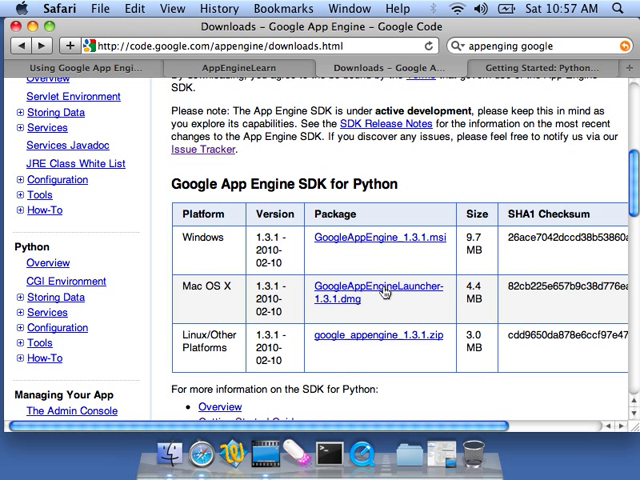
# Download GoogleAppEngineLauncher-1.3.1.dmg for Mac OS X.
pyautogui.click(376, 288)
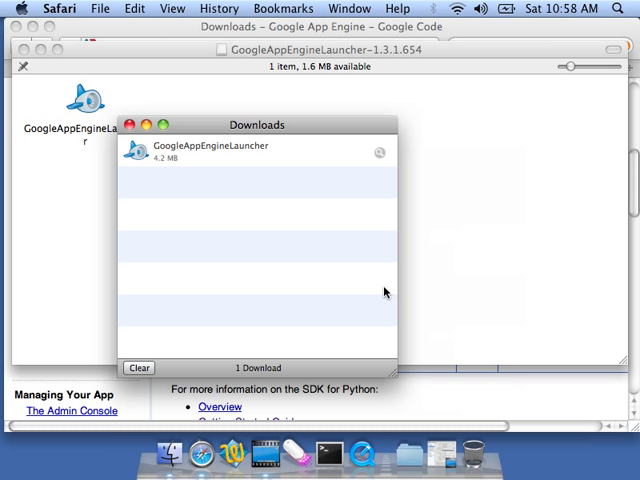
pyautogui.moveTo(176, 304)
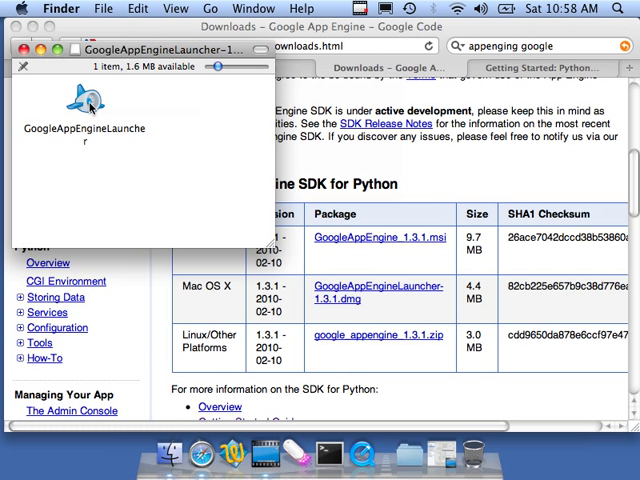
pyautogui.moveTo(190, 360)
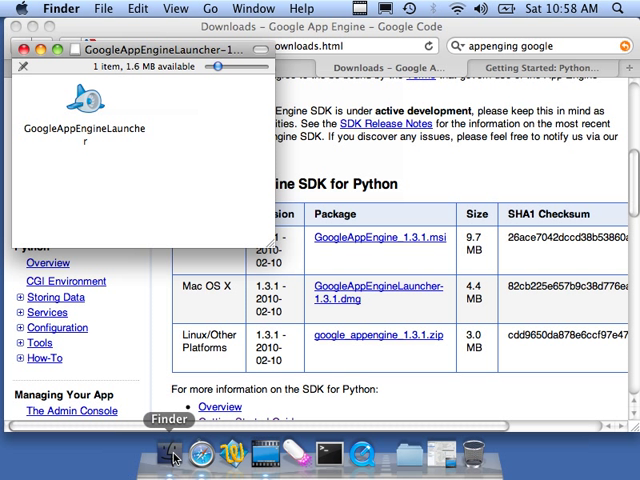
# Copy GoogleAppEngineLauncher from the disk image into Applications and launch it.
pyautogui.click(168, 454)
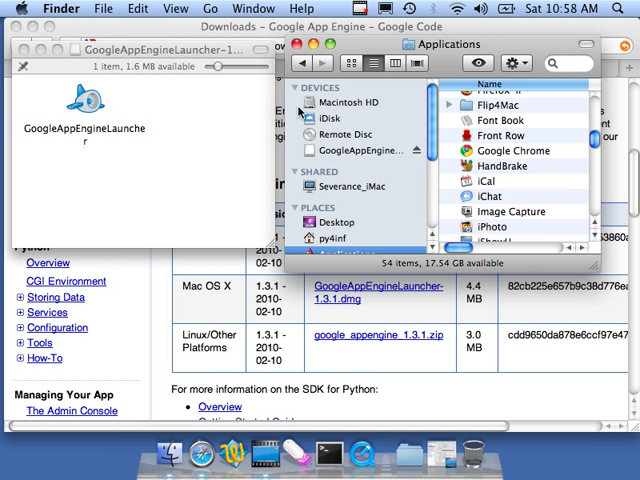
pyautogui.moveTo(84, 110); pyautogui.dragTo(556, 130)
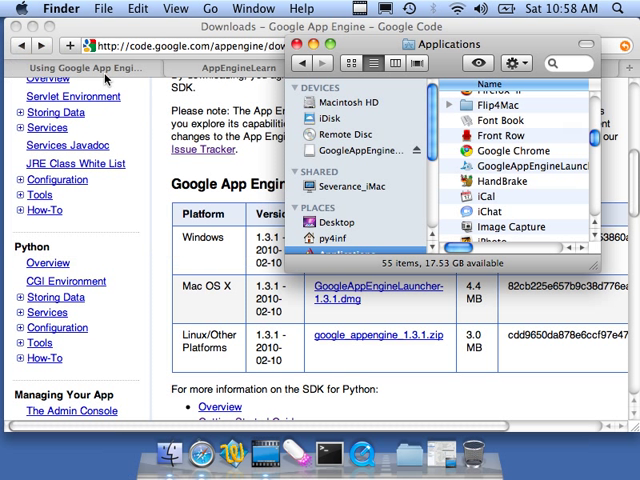
pyautogui.click(348, 238)
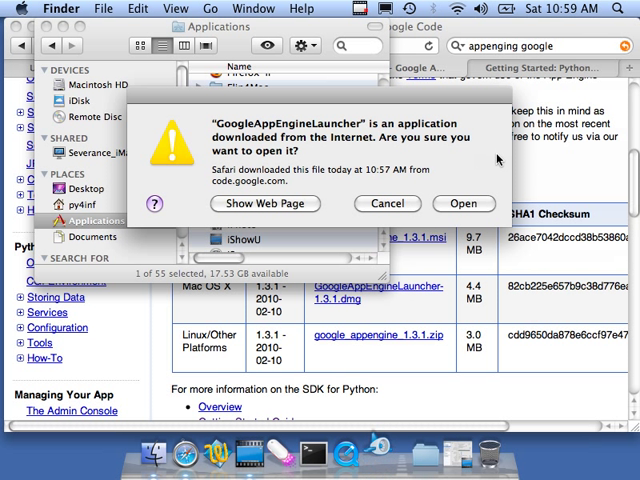
pyautogui.moveTo(532, 180)
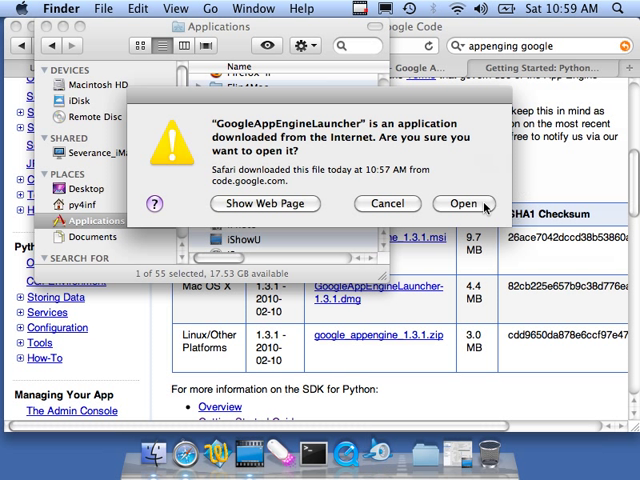
# Confirm opening the launcher and authorize creating its command symlinks in /usr/local/bin.
pyautogui.click(464, 204)
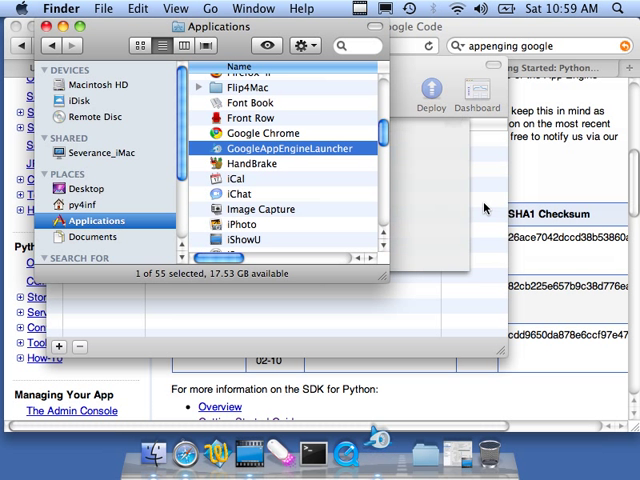
pyautogui.doubleClick(280, 148)
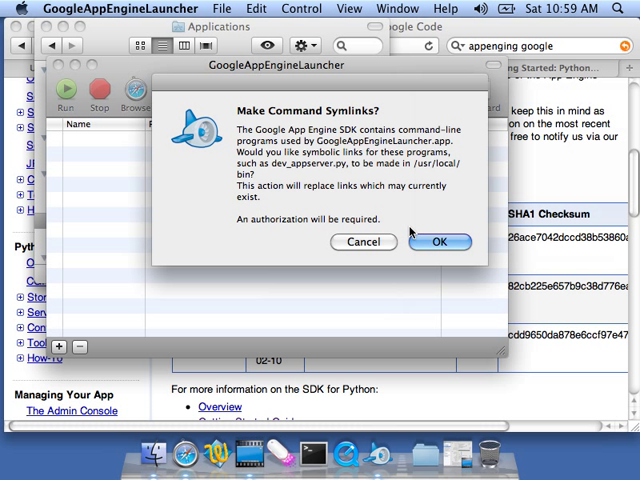
pyautogui.click(438, 242)
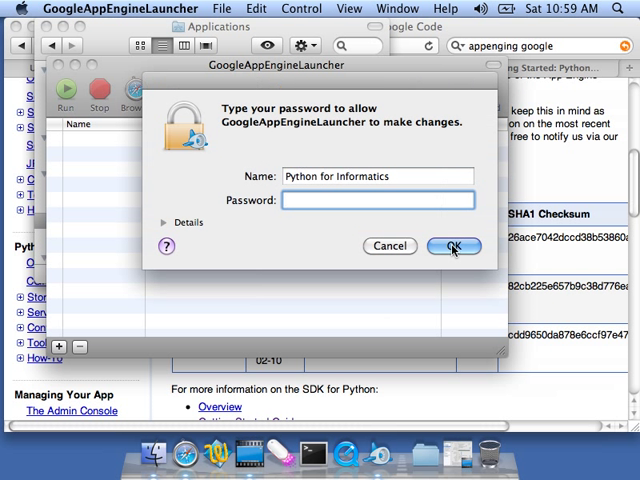
pyautogui.write('••••')
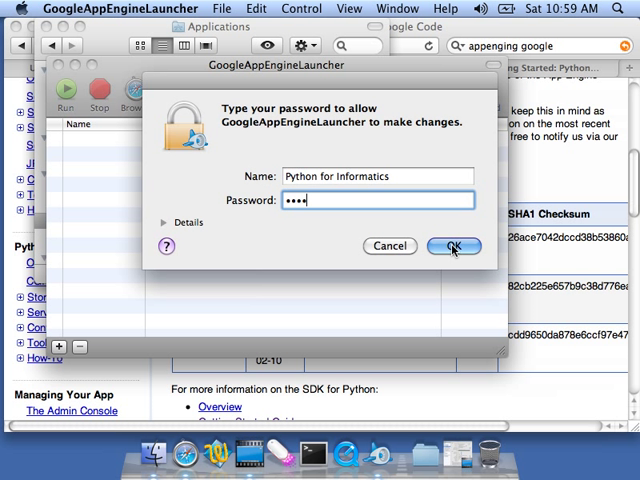
pyautogui.click(452, 246)
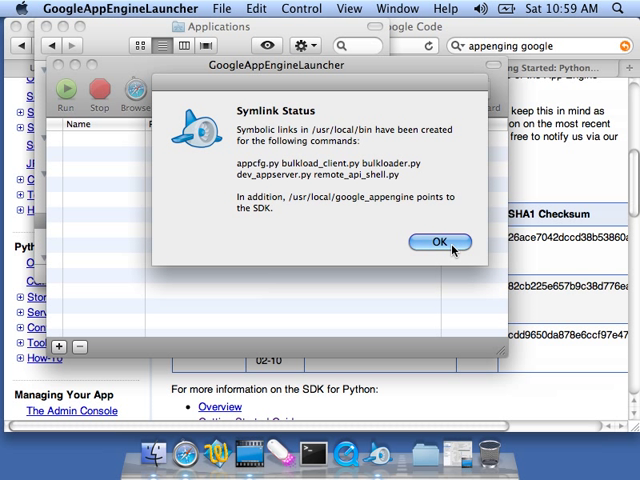
pyautogui.click(438, 242)
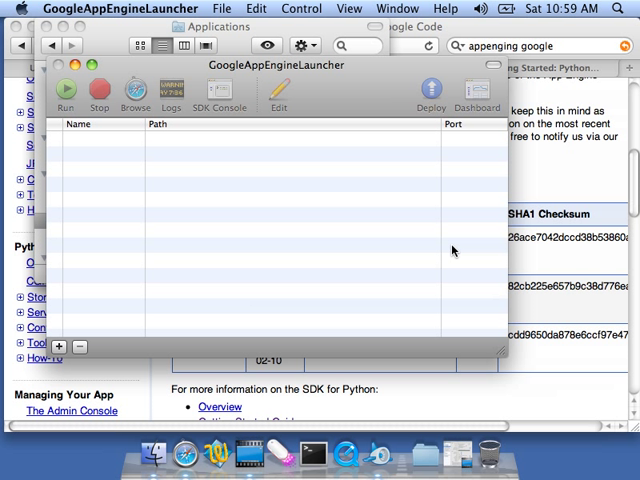
pyautogui.moveTo(410, 290)
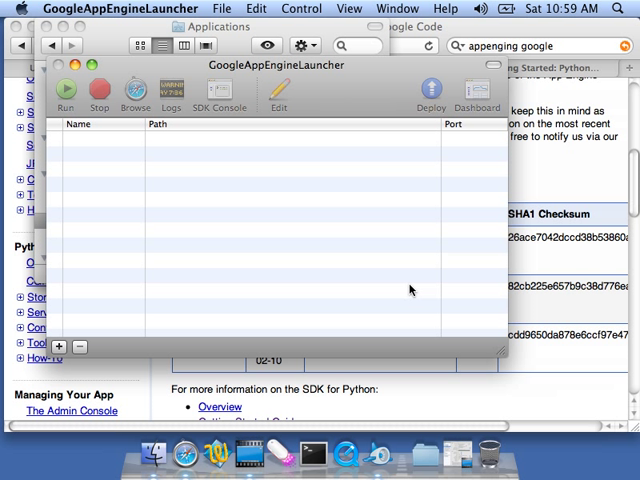
pyautogui.moveTo(520, 404)
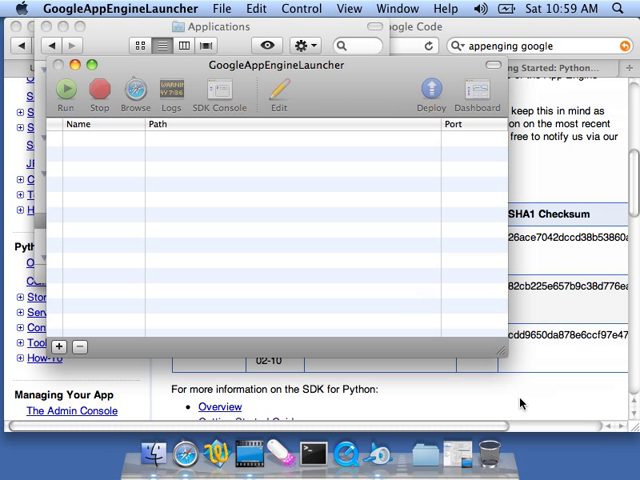
pyautogui.moveTo(380, 456)
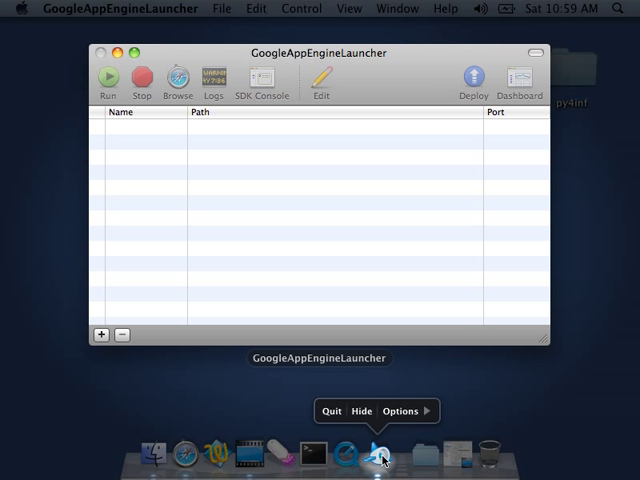
# Show the launcher's Dock options to keep it in the Dock.
pyautogui.click(400, 412)
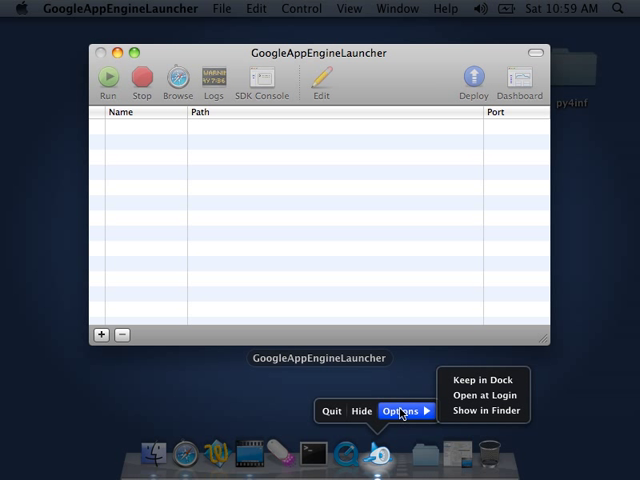
pyautogui.moveTo(484, 384)
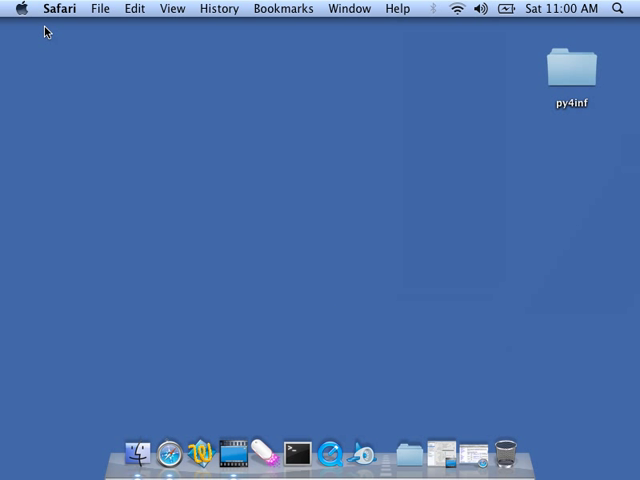
pyautogui.moveTo(362, 452)
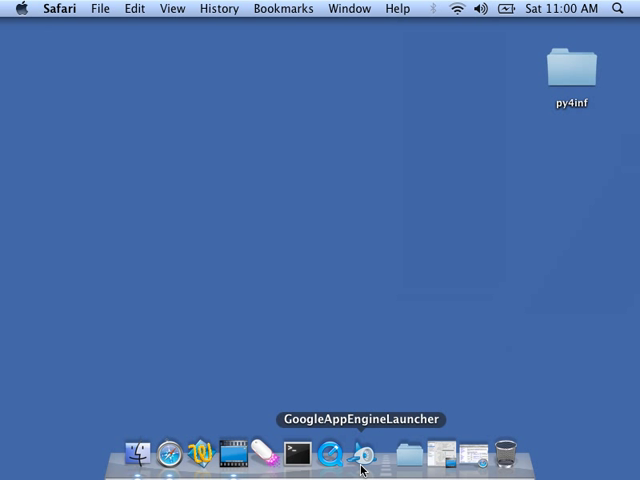
# Relaunch Google App Engine Launcher from its Dock icon.
pyautogui.click(330, 452)
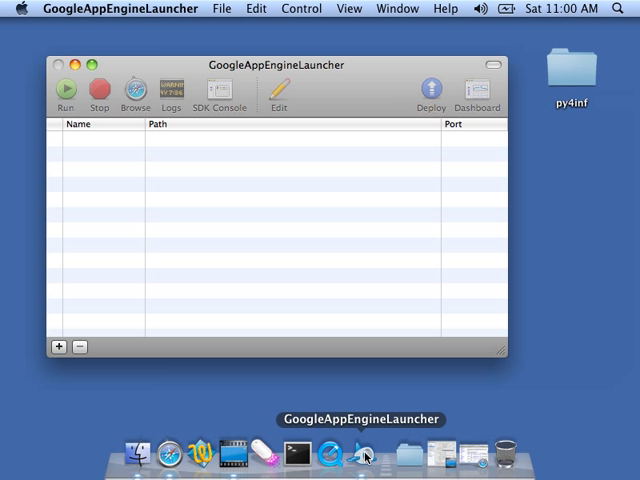
pyautogui.moveTo(358, 248)
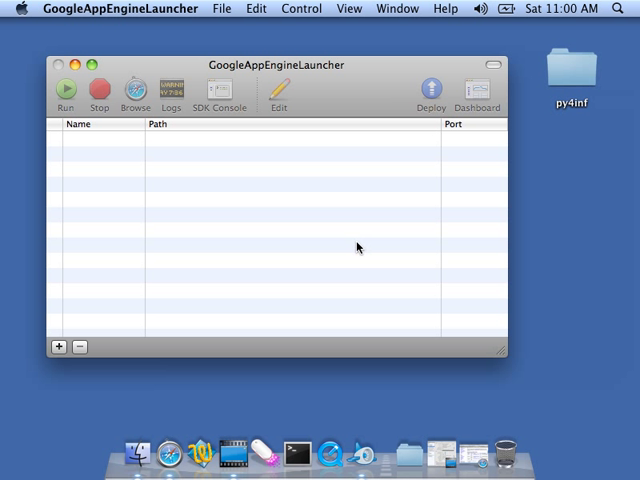
pyautogui.moveTo(244, 392)
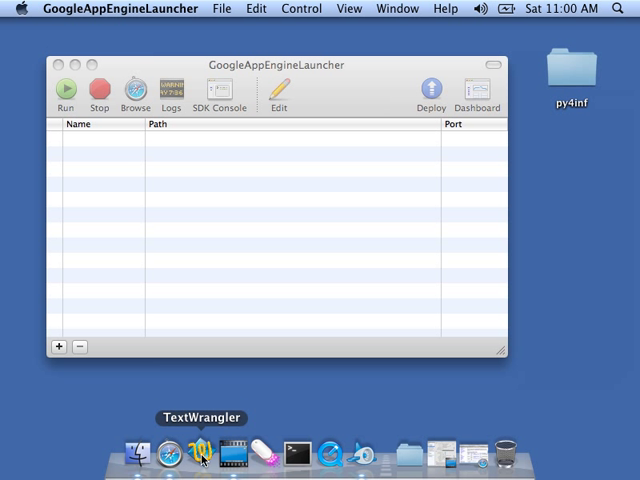
# Start TextWrangler with a new document, then return to the Safari tutorial page.
pyautogui.click(200, 452)
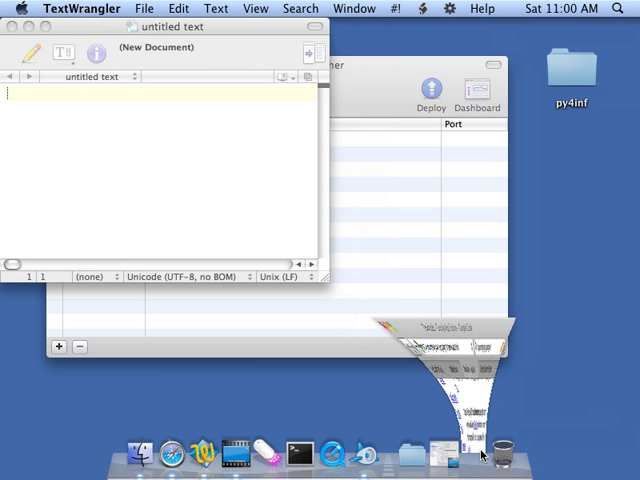
pyautogui.click(158, 452)
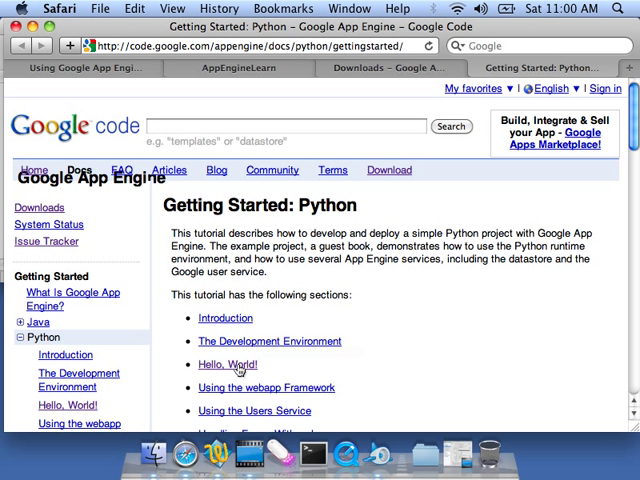
# Bring the Hello, World! tutorial's request handler and app.yaml sections into view.
pyautogui.click(226, 364)
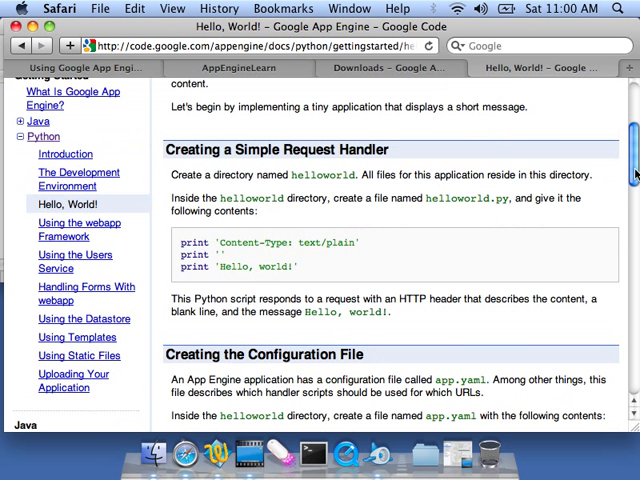
pyautogui.scroll(-3)
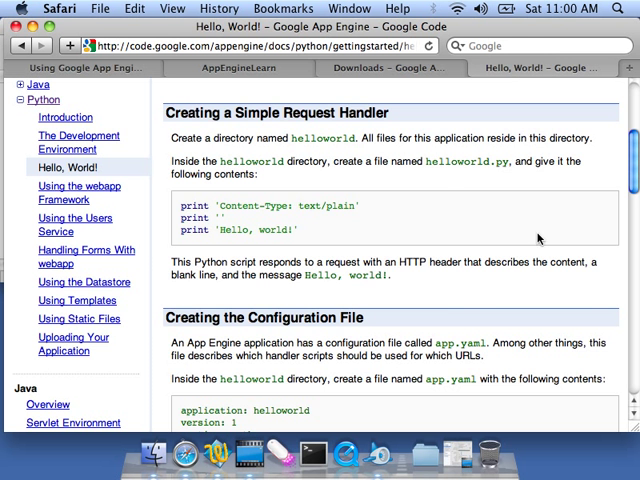
pyautogui.scroll(-3)
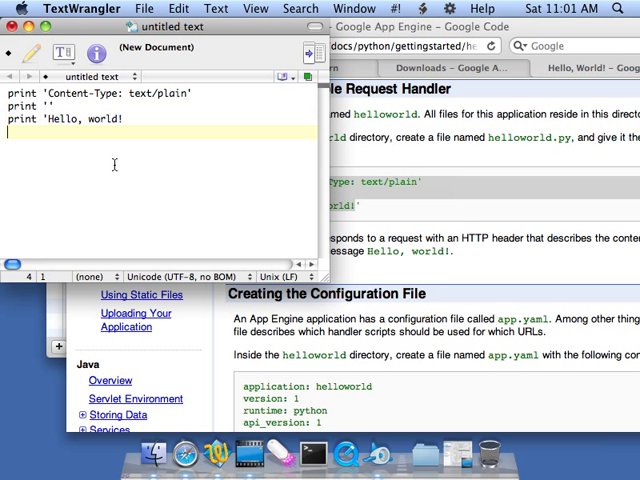
# Start Save As and create a new apps folder on the Desktop.
pyautogui.click(144, 8)
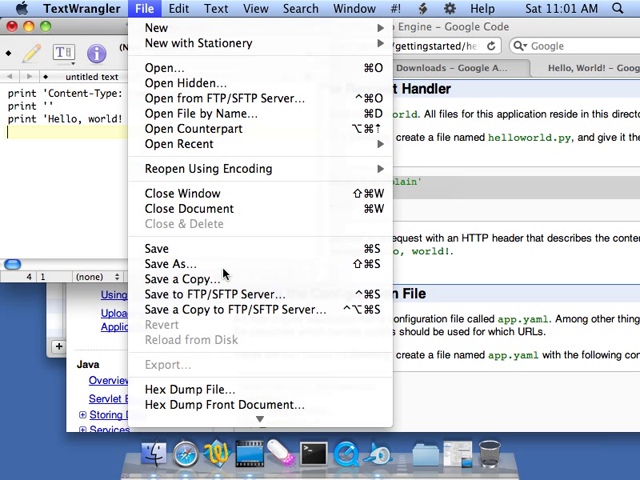
pyautogui.click(170, 264)
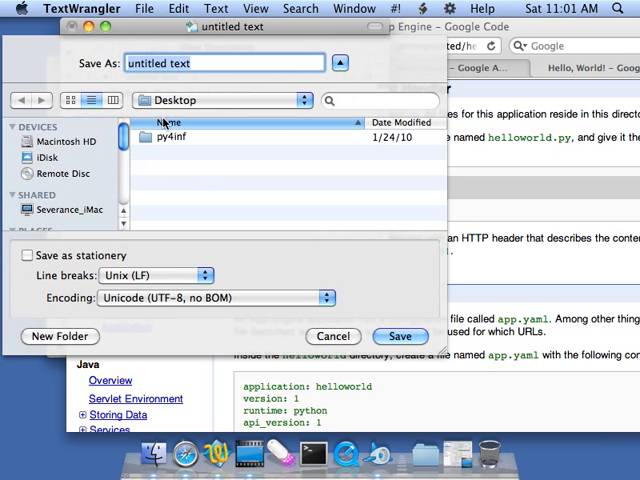
pyautogui.click(60, 336)
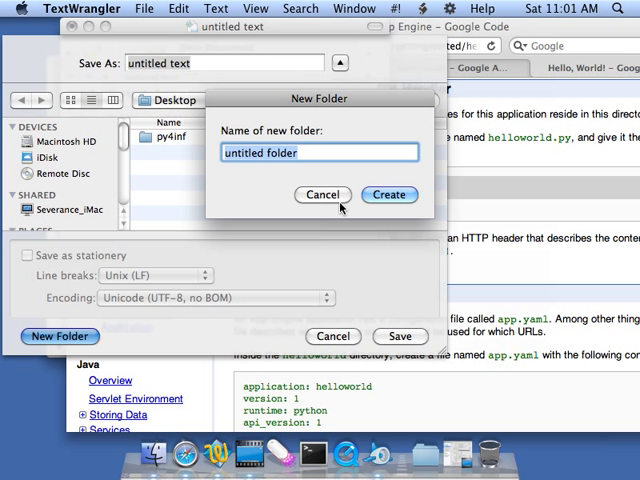
pyautogui.write('apps')
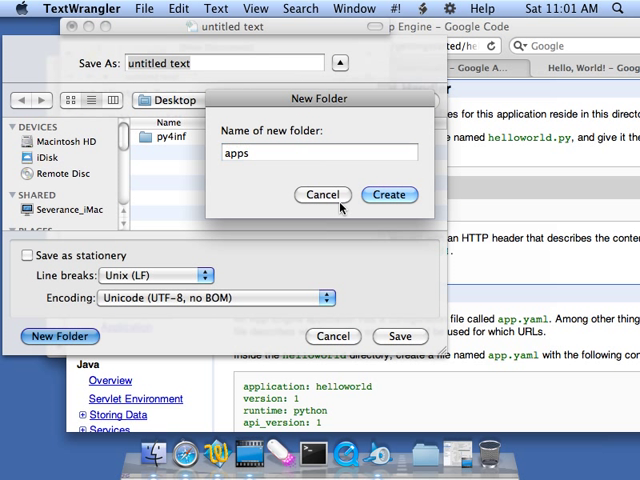
pyautogui.click(388, 194)
pyautogui.write('ae')
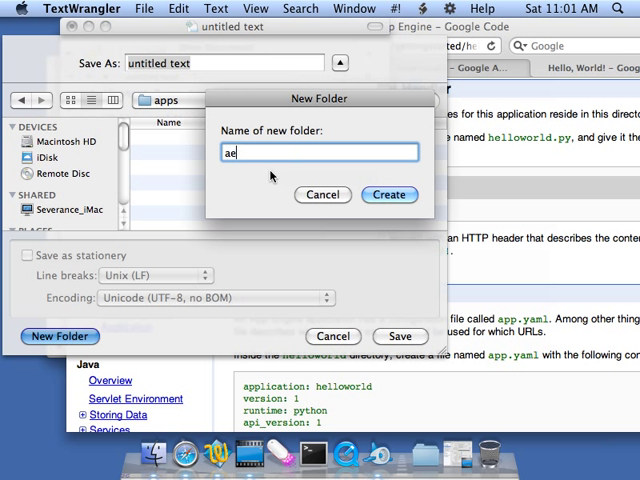
# Create the ae-01-trivial folder inside apps and save the code there as index.py.
pyautogui.write('-01')
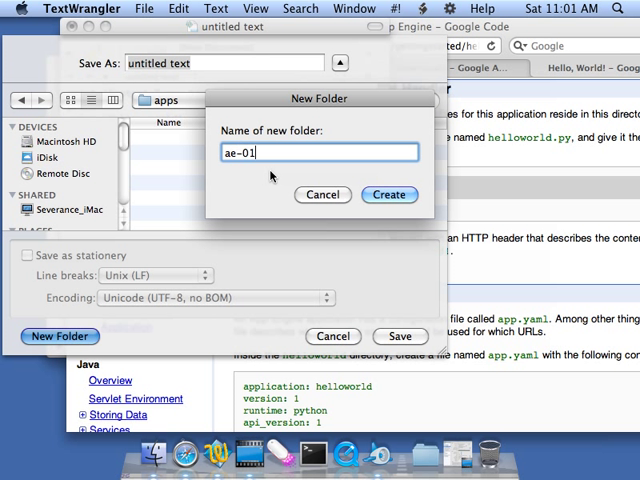
pyautogui.write('-trivial')
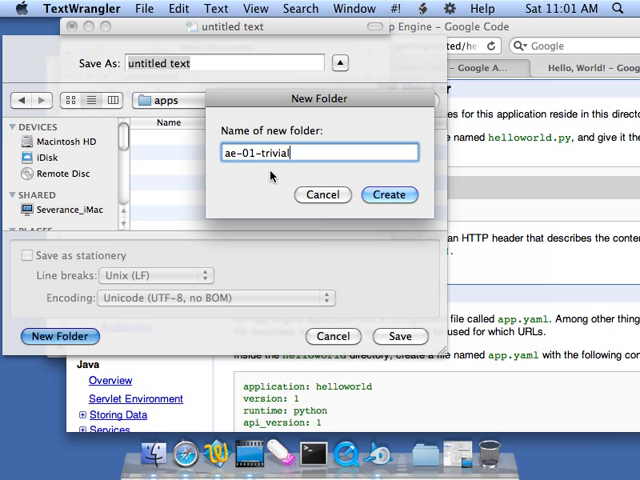
pyautogui.click(388, 194)
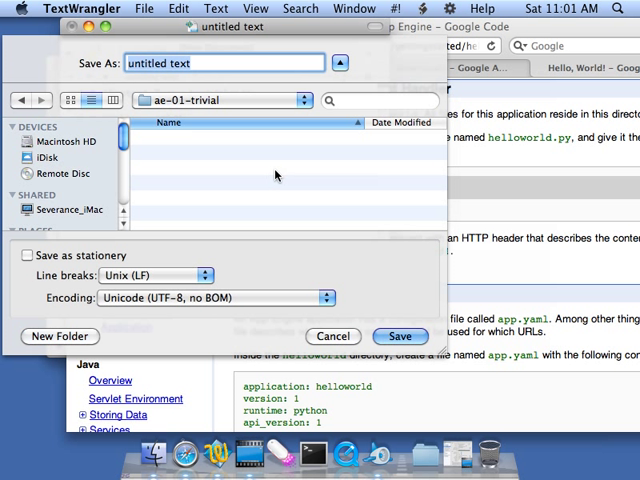
pyautogui.write('index.py')
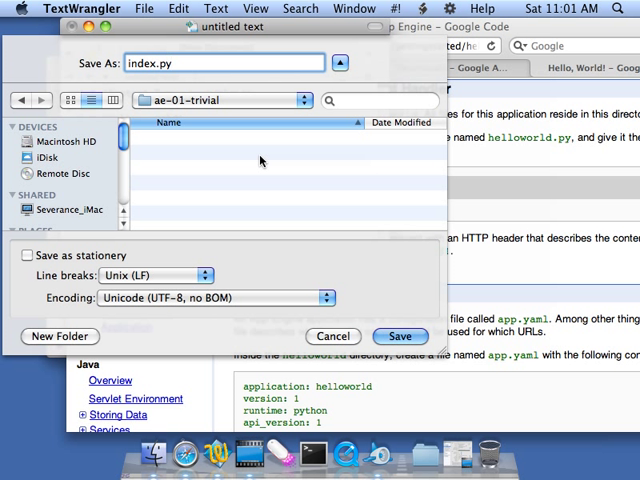
pyautogui.click(400, 336)
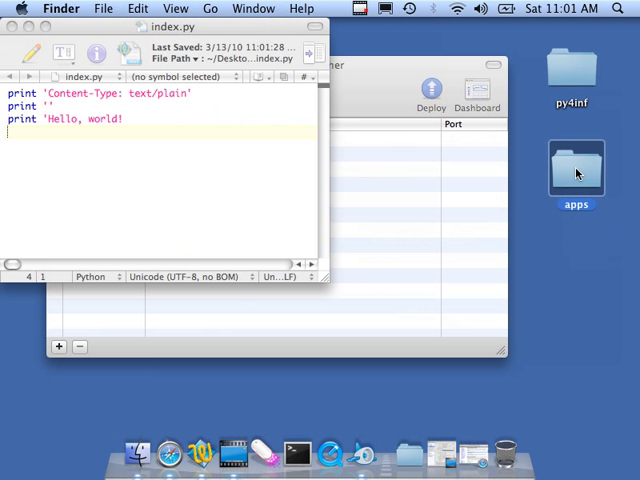
# Open the Desktop apps folder in Finder showing ae-01-trivial with index.py.
pyautogui.doubleClick(576, 170)
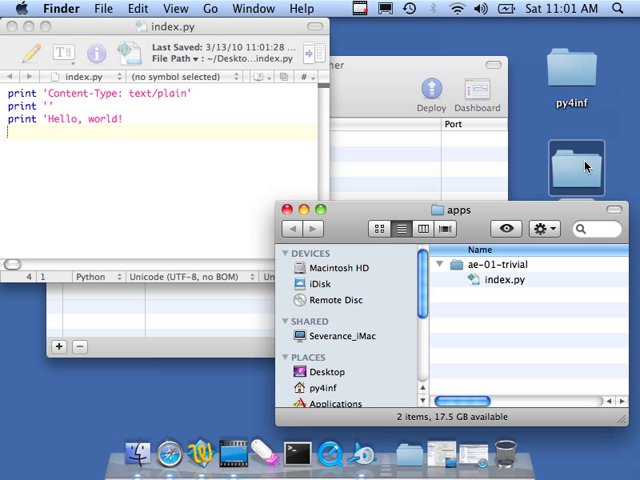
# Write app.yaml content in a new document with application ae-01-trivial and script index.py.
pyautogui.click(160, 150)
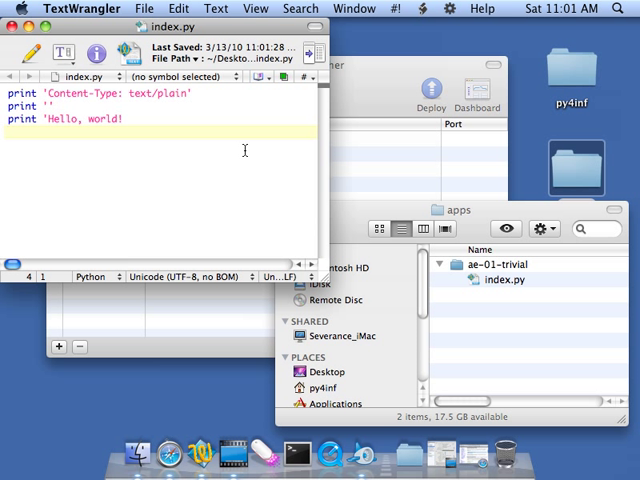
pyautogui.click(144, 8)
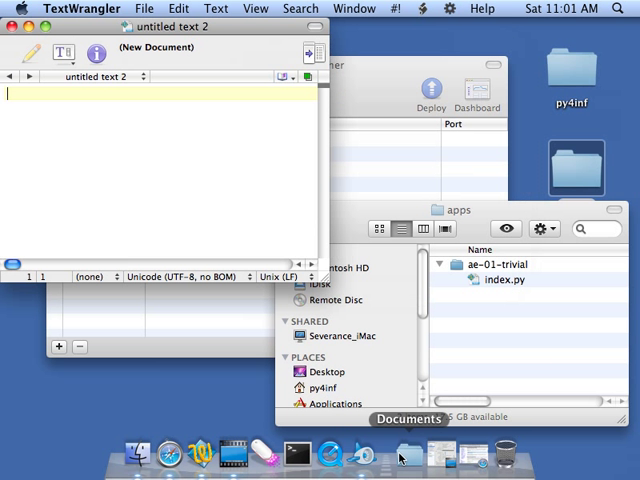
pyautogui.click(324, 452)
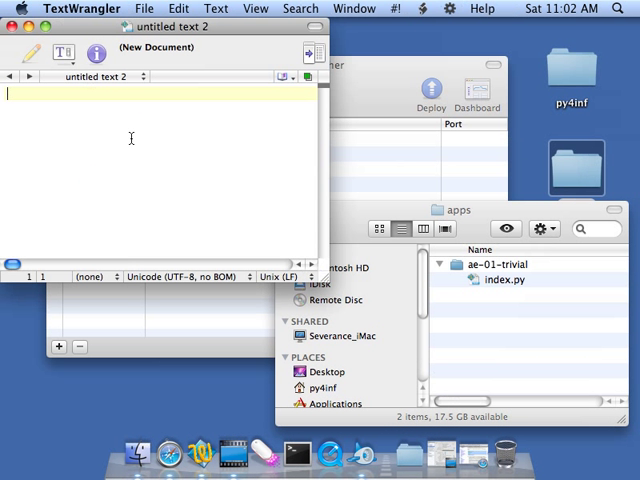
pyautogui.write('application: helloworld')
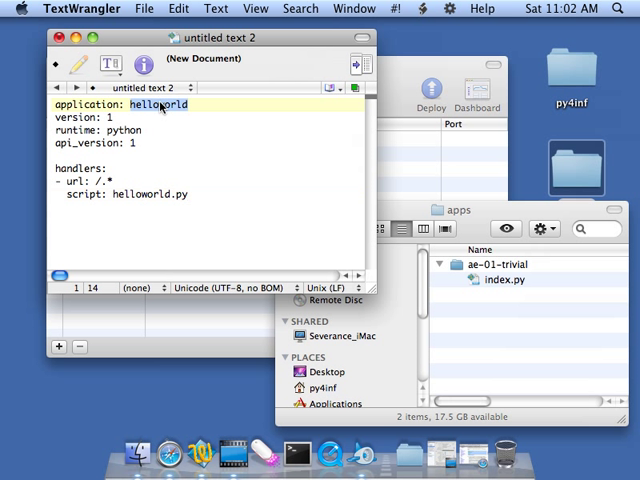
pyautogui.write('ae-01-')
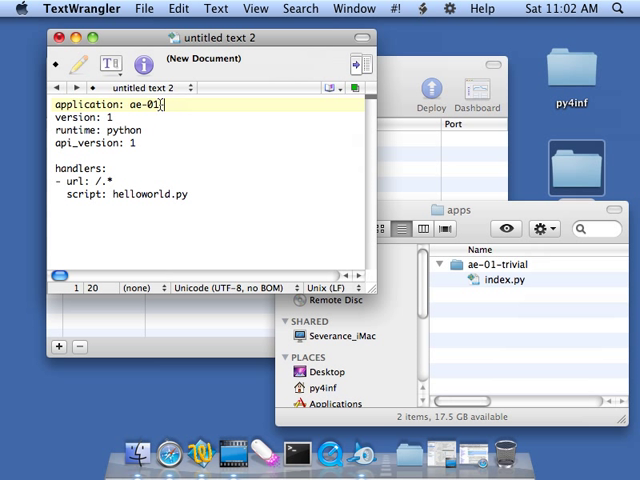
pyautogui.write('trivial')
pyautogui.click(208, 194)
pyautogui.write('index')
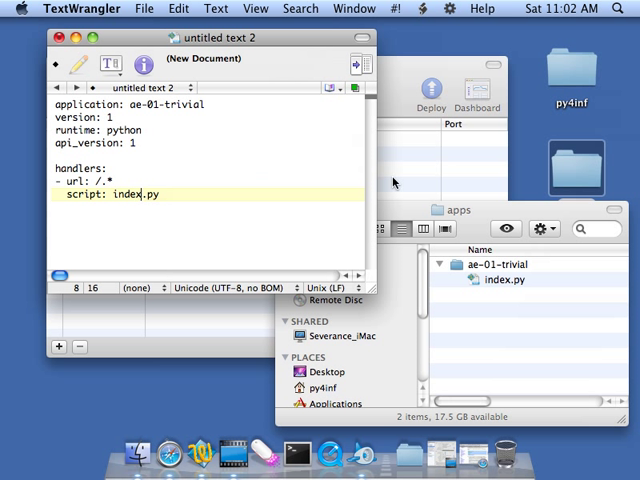
pyautogui.moveTo(496, 284)
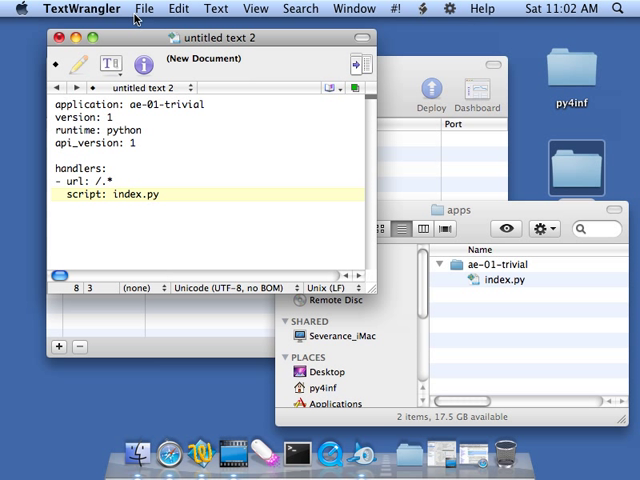
# Save the document as app.yaml in the ae-01-trivial folder beside index.py.
pyautogui.click(144, 8)
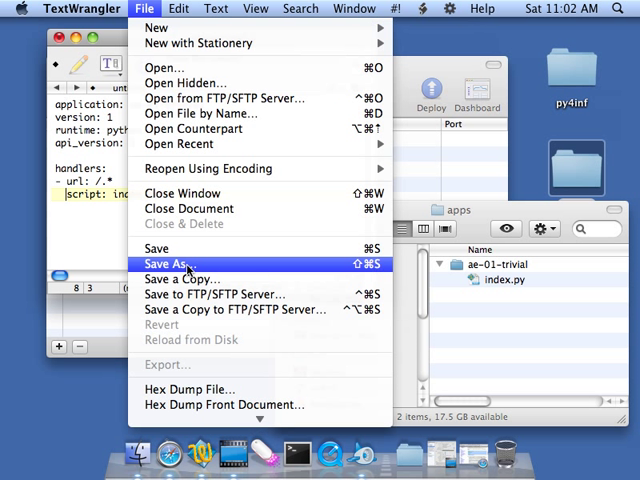
pyautogui.click(176, 264)
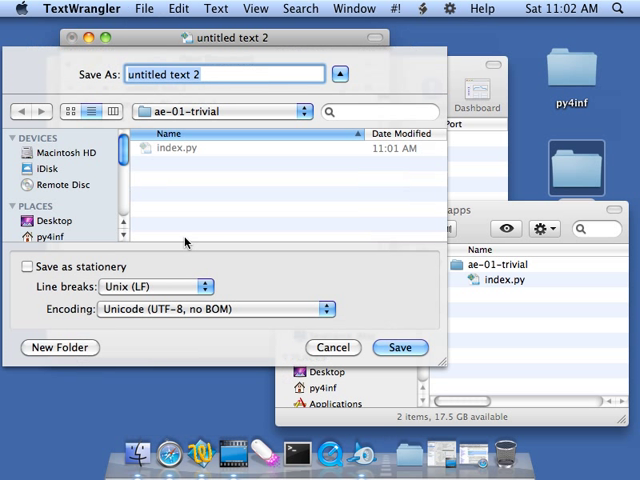
pyautogui.write('a')
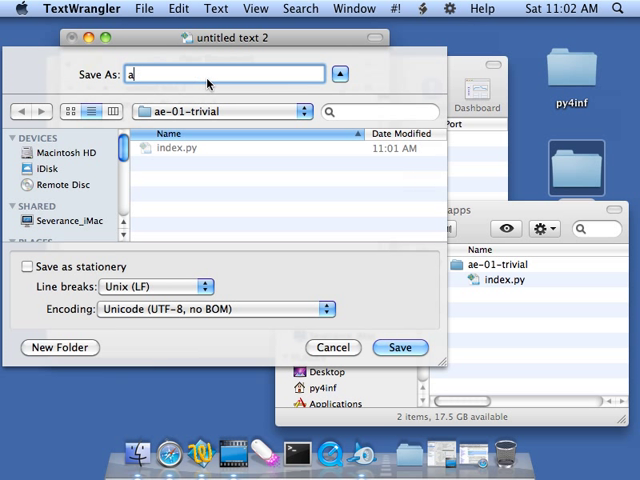
pyautogui.write('pp.yaml')
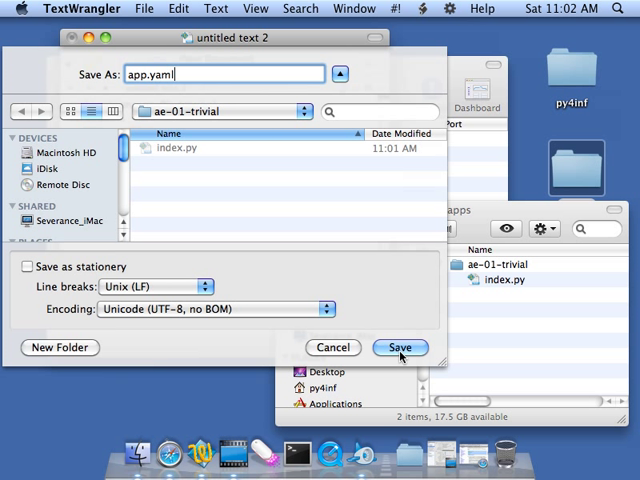
pyautogui.click(400, 348)
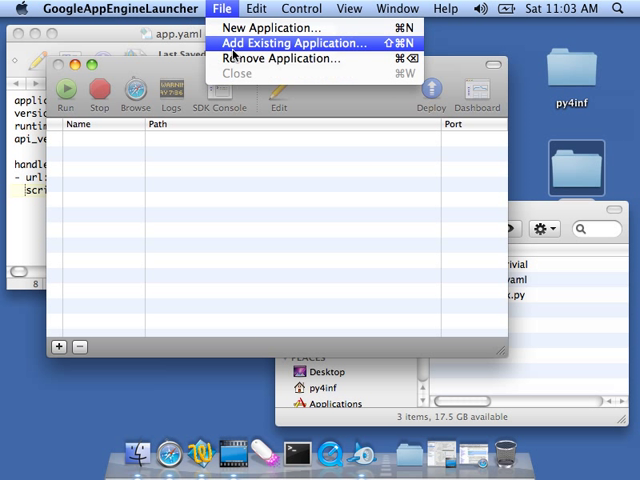
# Add the ae-01-trivial folder as an existing application on port 8080.
pyautogui.click(288, 42)
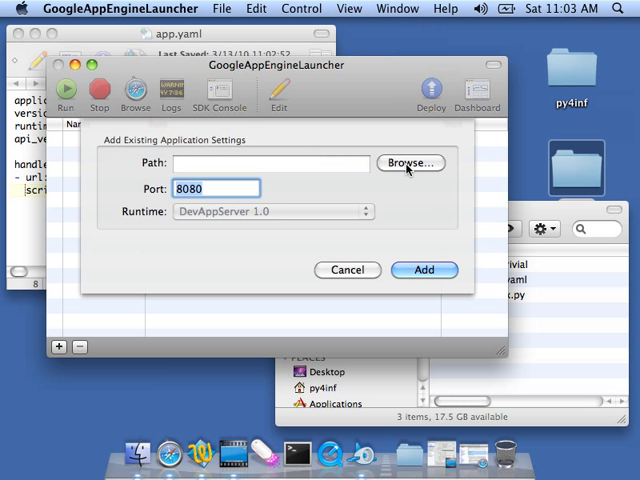
pyautogui.click(408, 162)
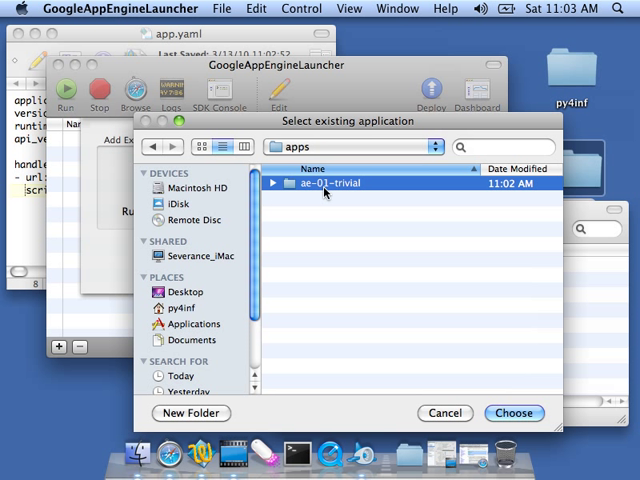
pyautogui.moveTo(510, 400)
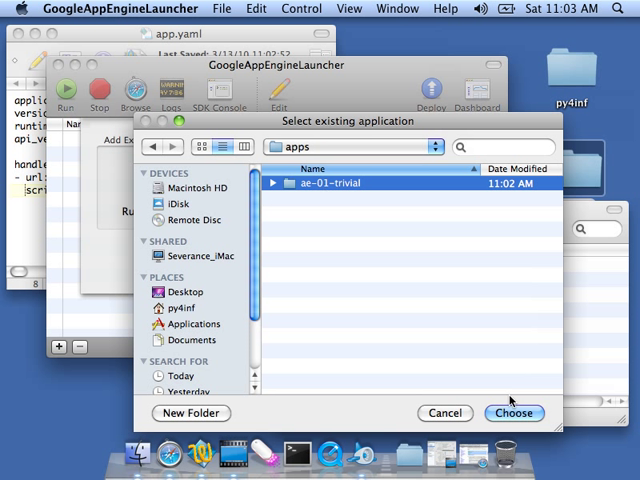
pyautogui.click(512, 412)
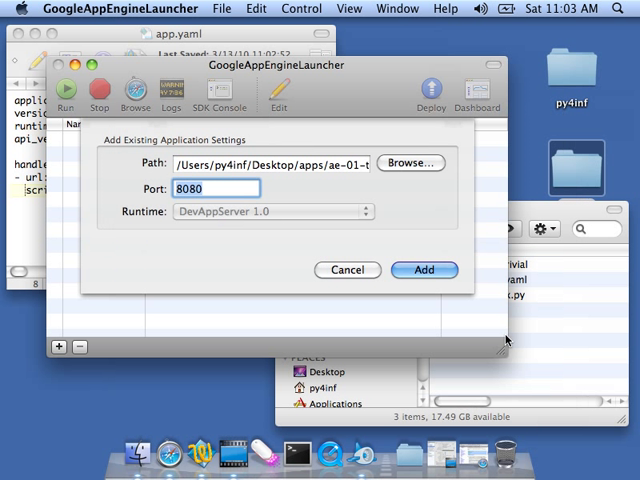
pyautogui.click(216, 188)
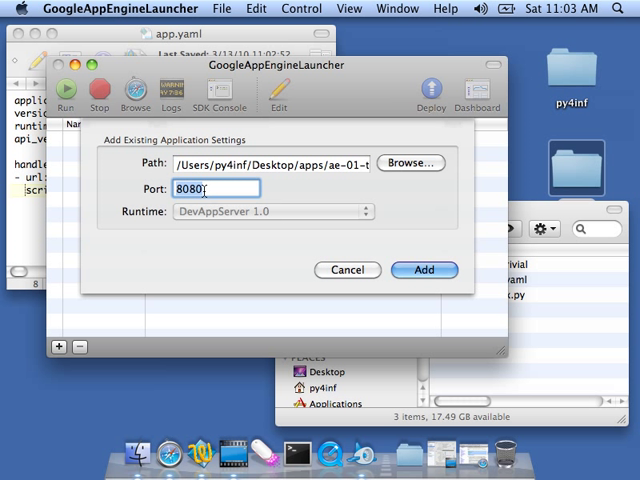
pyautogui.click(424, 270)
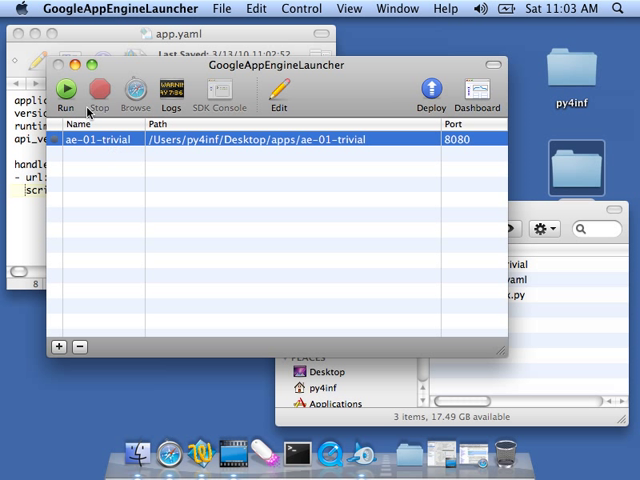
pyautogui.moveTo(68, 90)
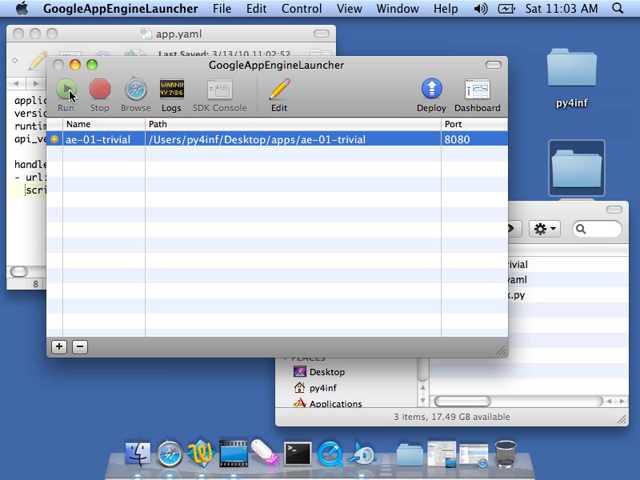
# Run the app, see the line 3 SyntaxError, and close the quote on the Hello, world! line.
pyautogui.click(68, 92)
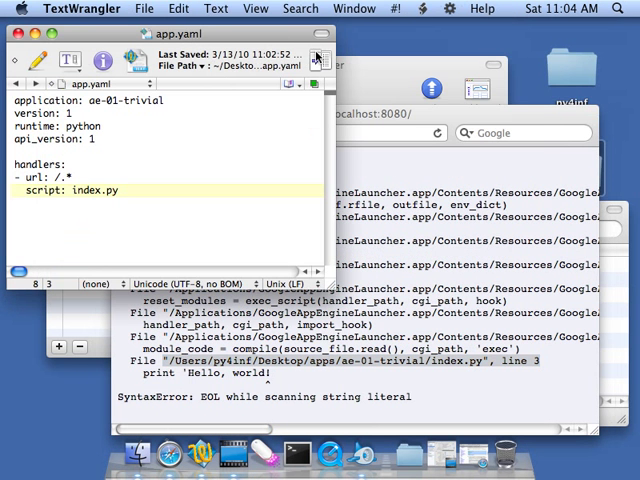
pyautogui.click(394, 108)
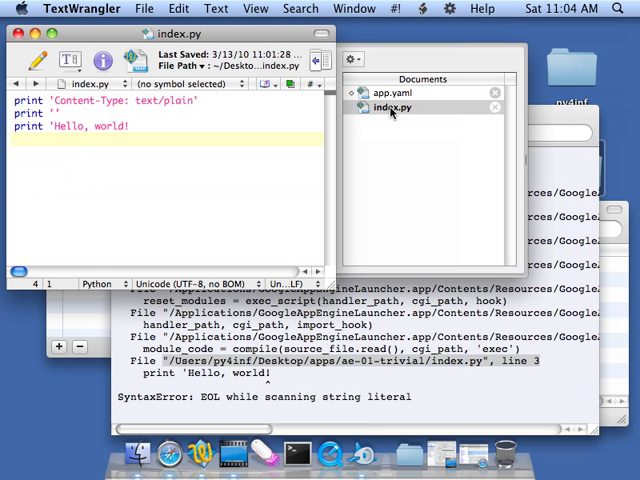
pyautogui.click(130, 128)
pyautogui.write("'")
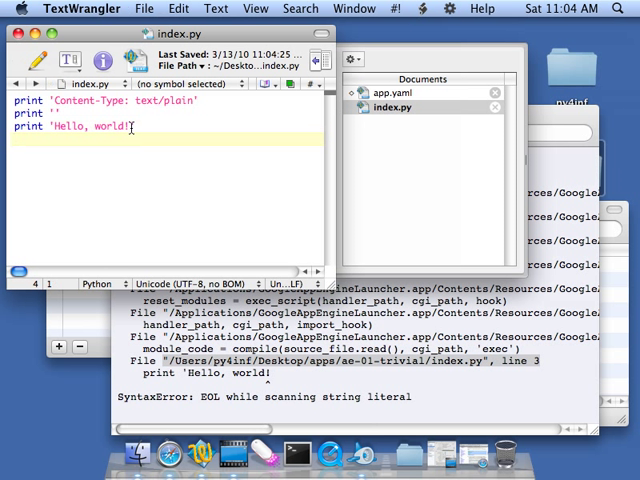
pyautogui.click(144, 8)
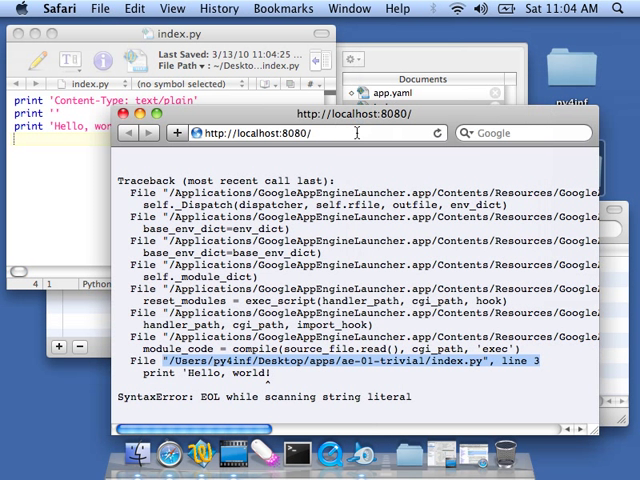
# Reload localhost:8080 so the page shows Hello, world!
pyautogui.click(434, 132)
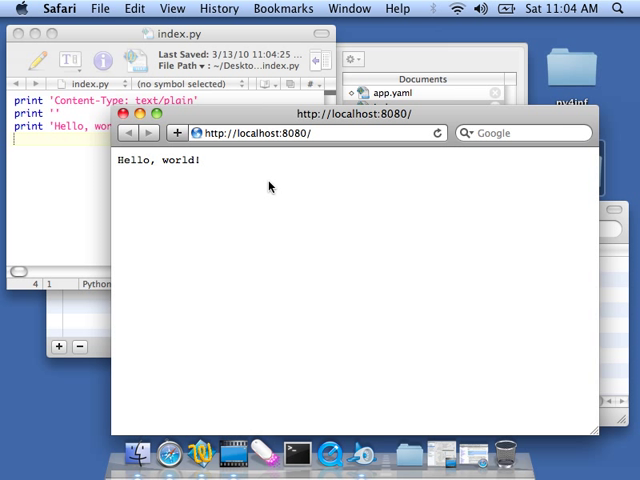
pyautogui.moveTo(500, 174)
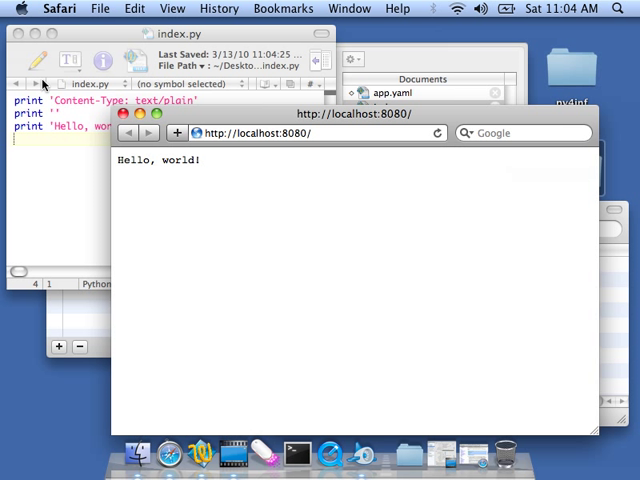
pyautogui.moveTo(56, 140)
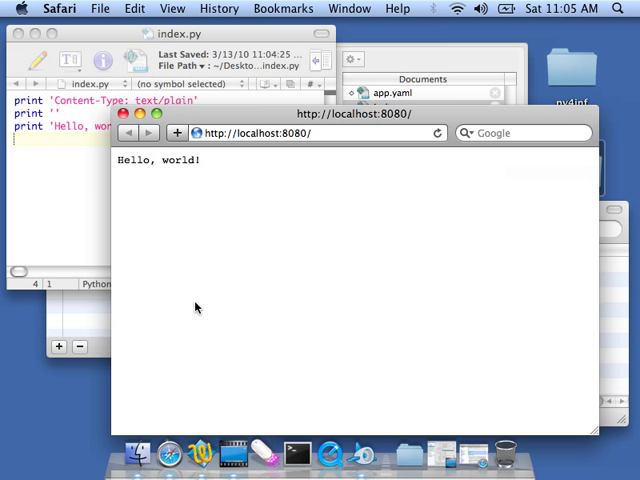
pyautogui.moveTo(180, 252)
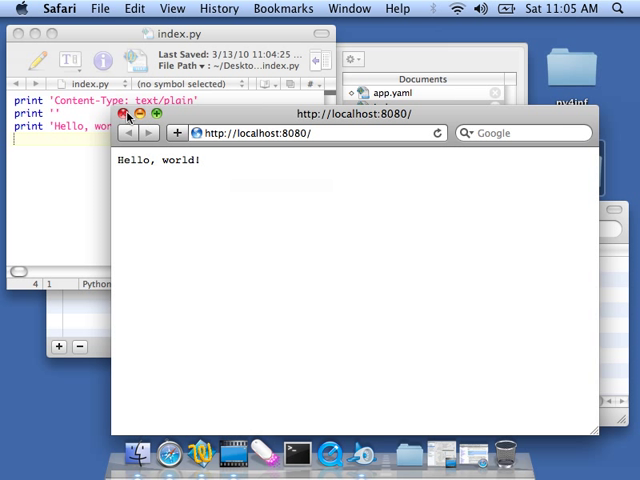
# Insert XXX into app.yaml to trigger the unknown url handler type error at line 8.
pyautogui.click(124, 116)
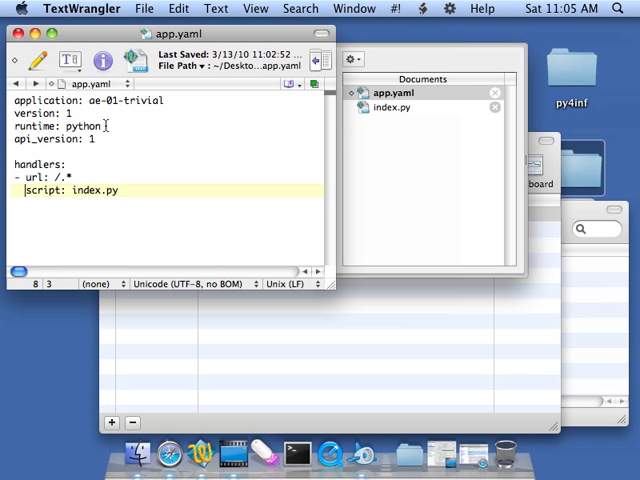
pyautogui.write('XXX')
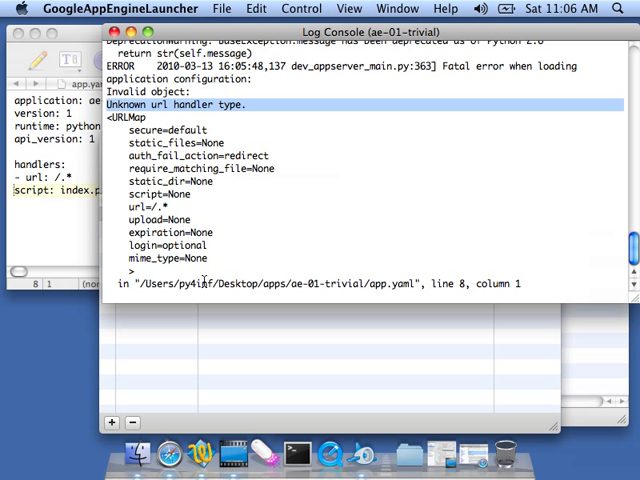
pyautogui.moveTo(448, 284)
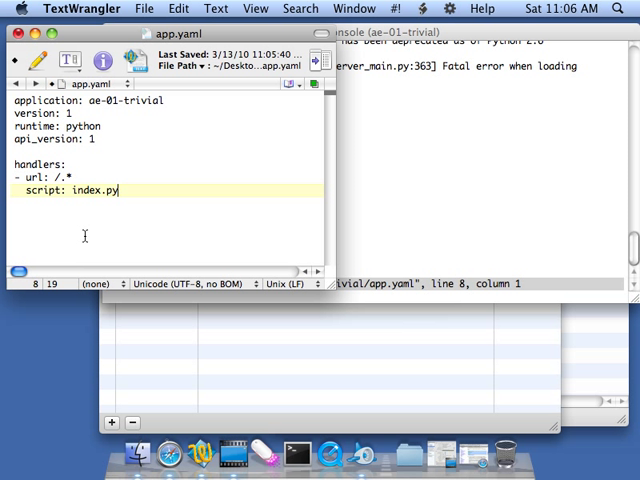
# Stop and rerun ae-01-trivial, confirm Hello, world! in the browser, and return to index.py.
pyautogui.click(144, 8)
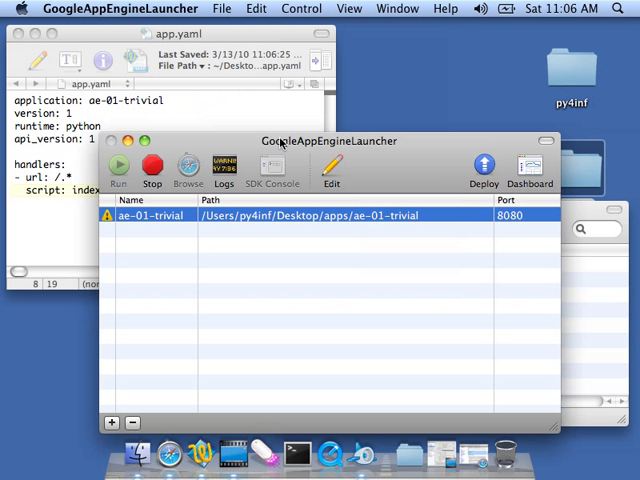
pyautogui.click(120, 164)
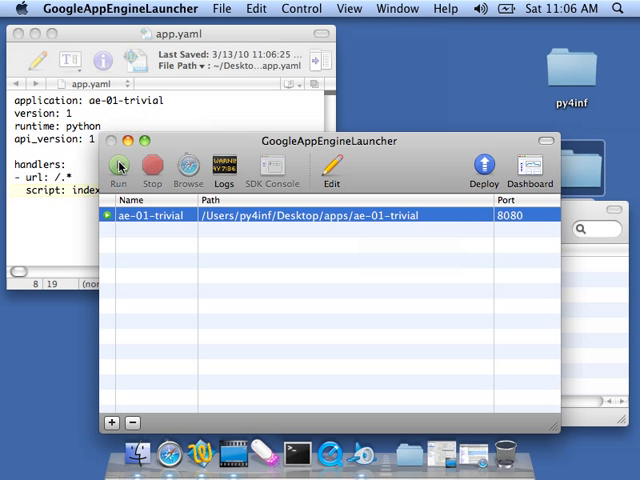
pyautogui.click(120, 168)
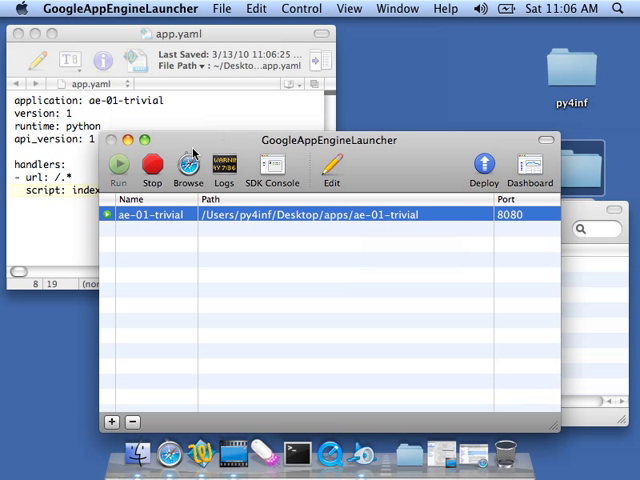
pyautogui.click(188, 164)
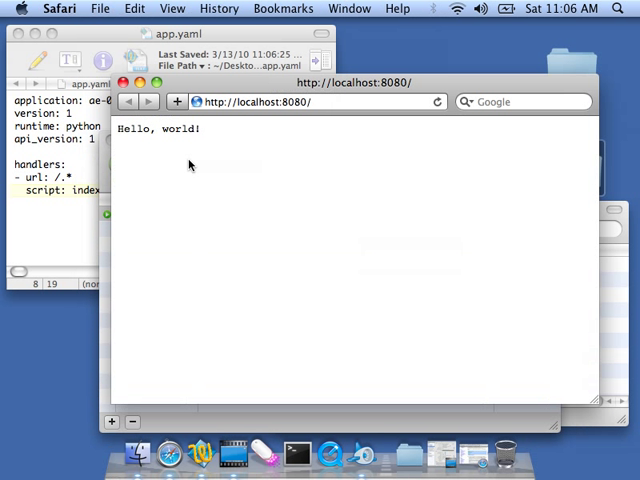
pyautogui.moveTo(576, 328)
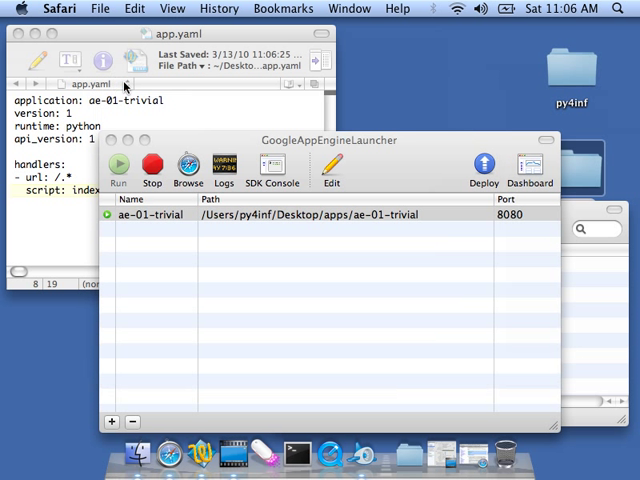
pyautogui.click(188, 164)
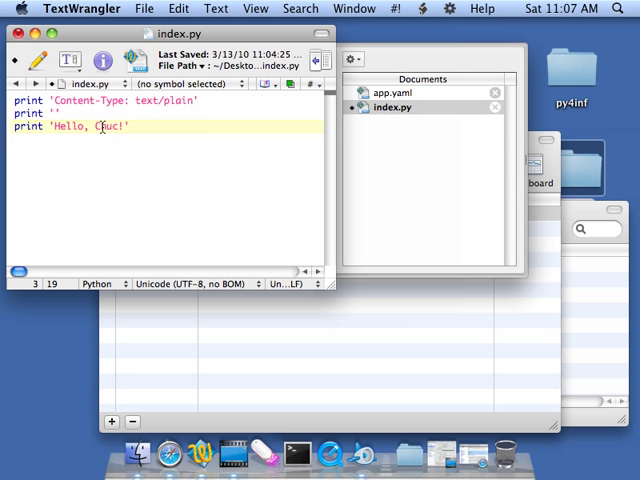
# Change the greeting name through Jim to World, then stop the running app.
pyautogui.click(144, 8)
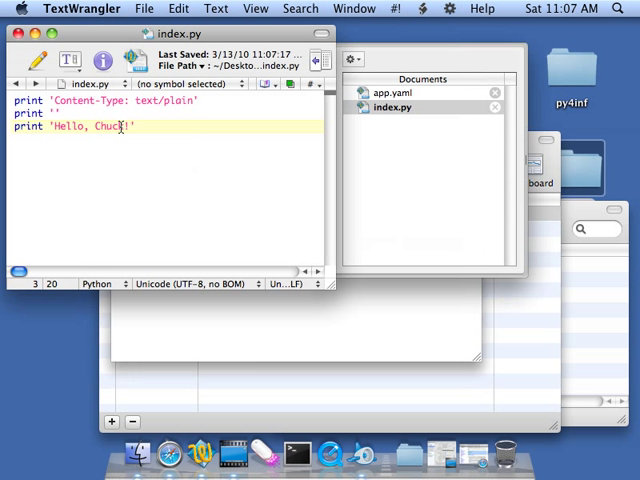
pyautogui.write('Jim')
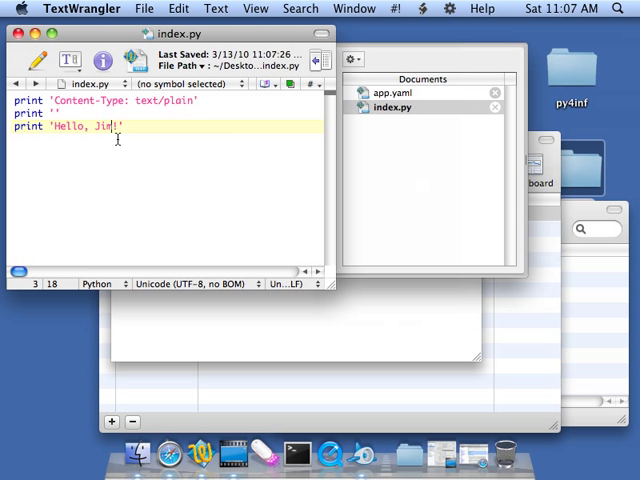
pyautogui.write('Worl')
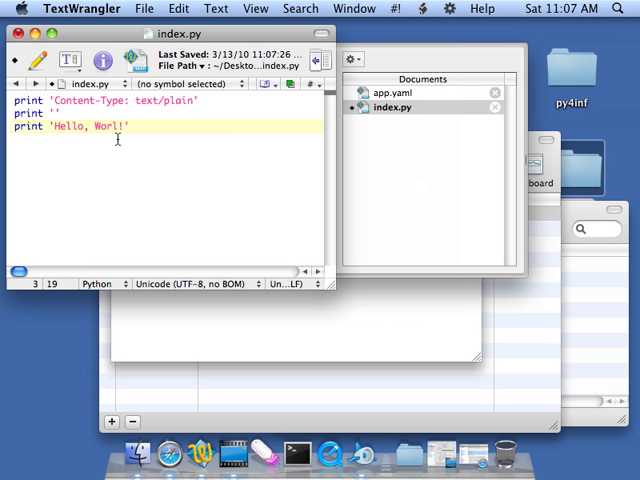
pyautogui.write('d')
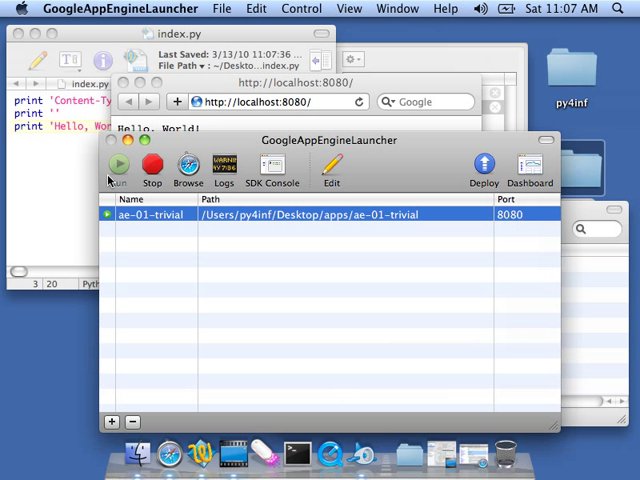
pyautogui.click(152, 166)
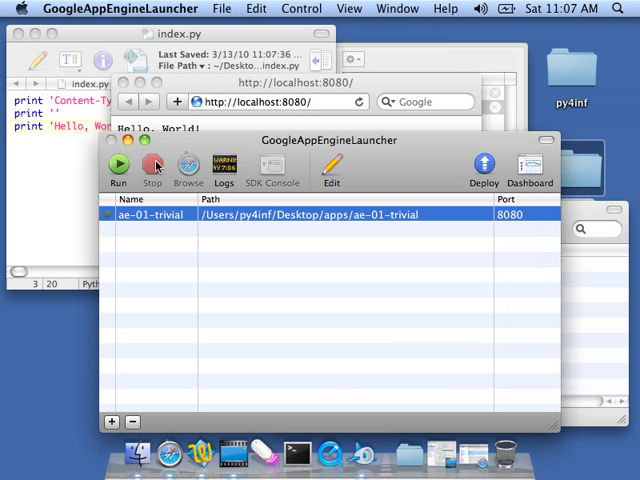